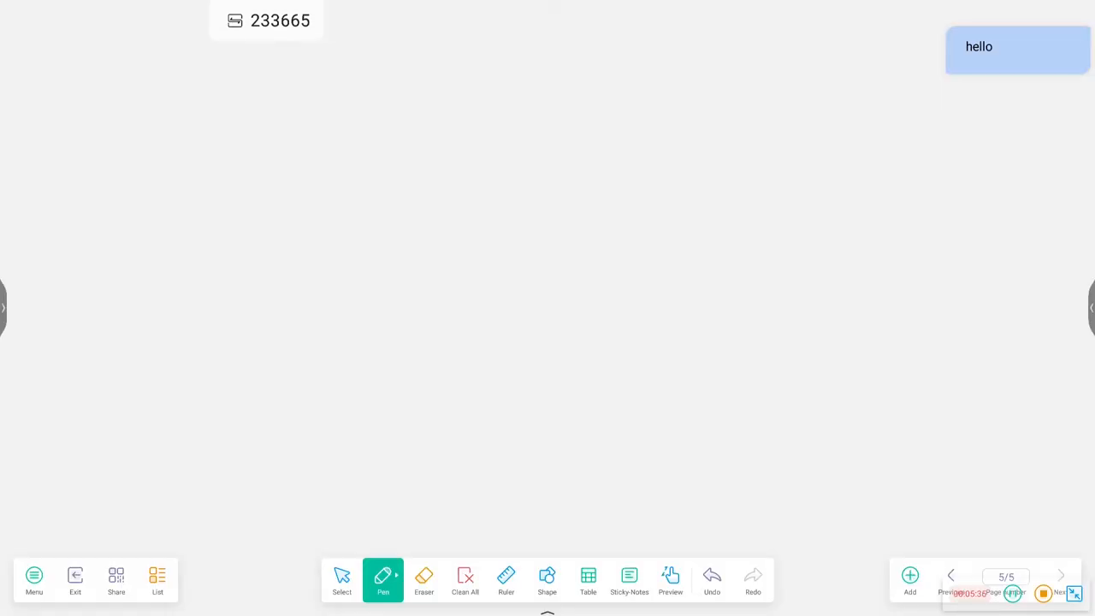
- Draw a purple wavy stroke on the new sixth page and open the six-page thumbnail list
{"action": "left_click_drag", "start_coordinate": [556, 176], "coordinate": [521, 431]}
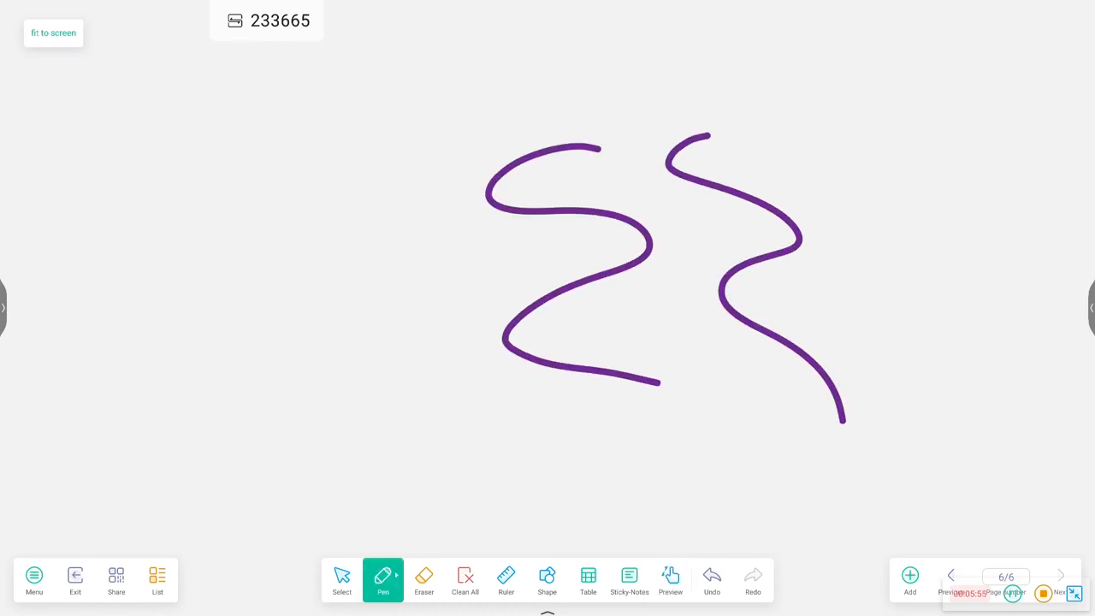
{"action": "left_click", "coordinate": [1005, 592]}
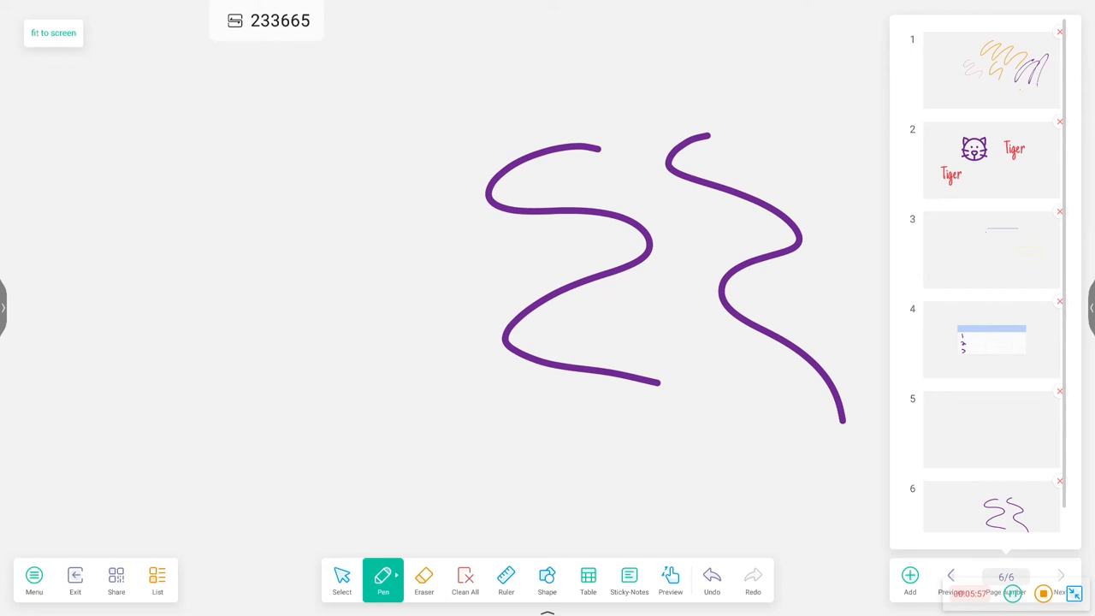